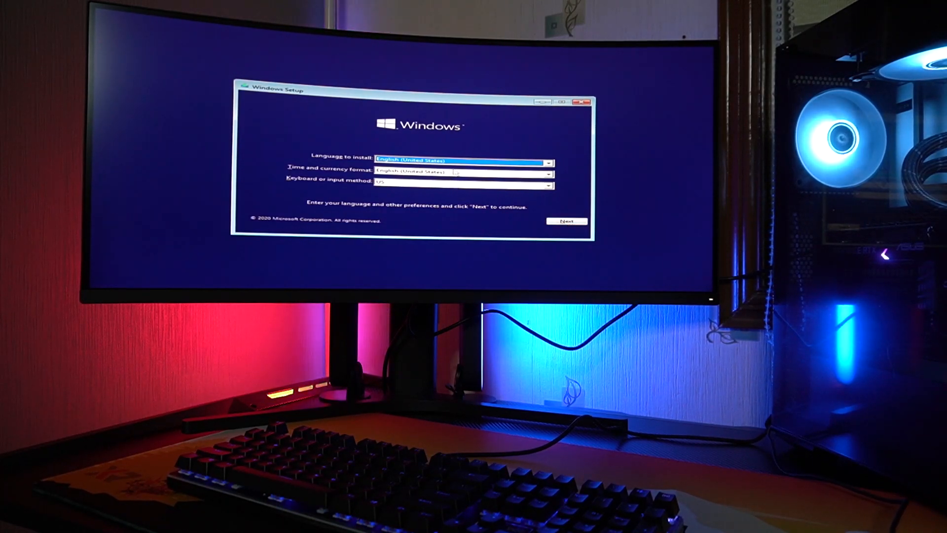
# Step: Keep default language, choose the Windows 10 Pro edition, and accept the license terms
pyautogui.click(565, 221)
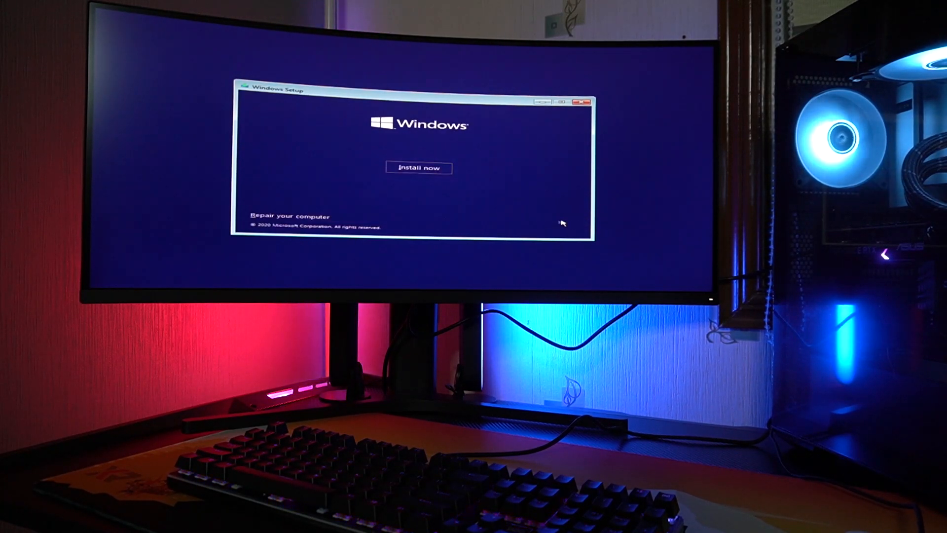
pyautogui.click(418, 167)
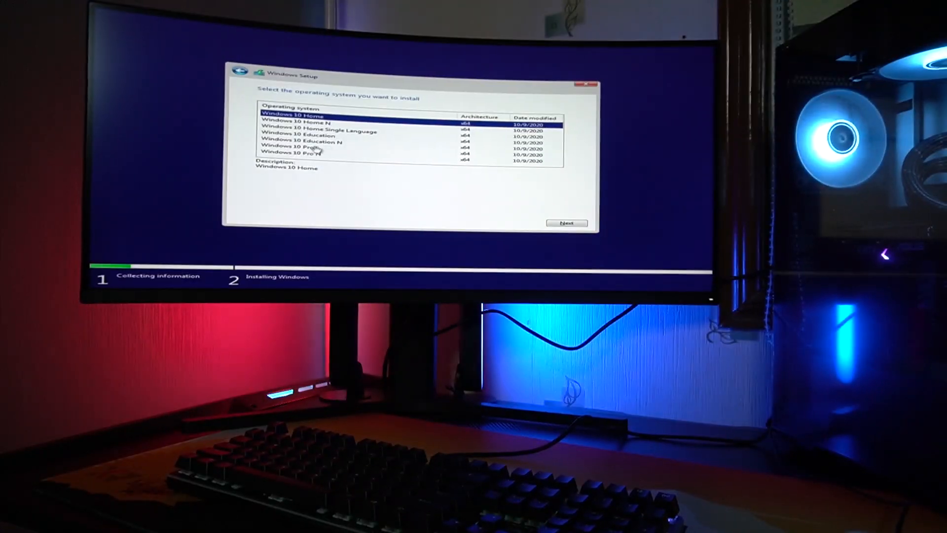
pyautogui.click(300, 147)
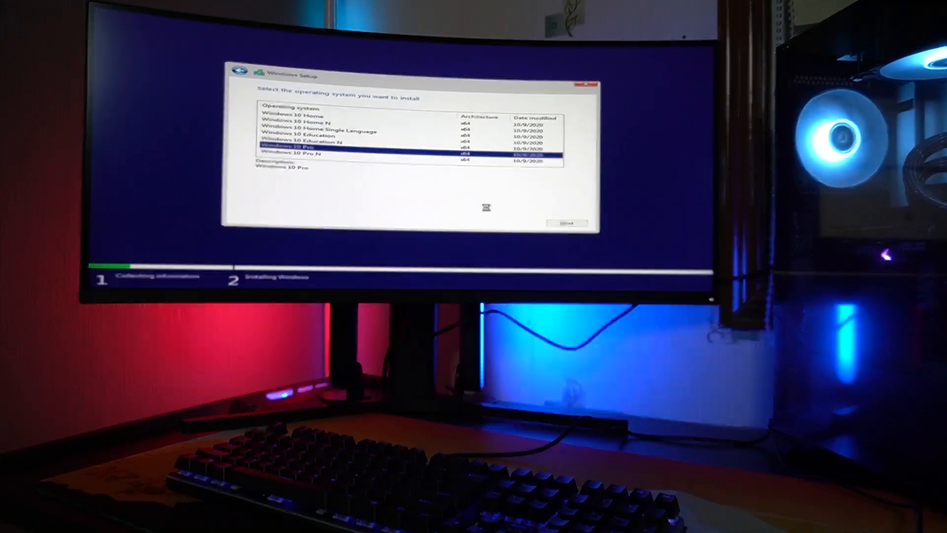
pyautogui.click(567, 223)
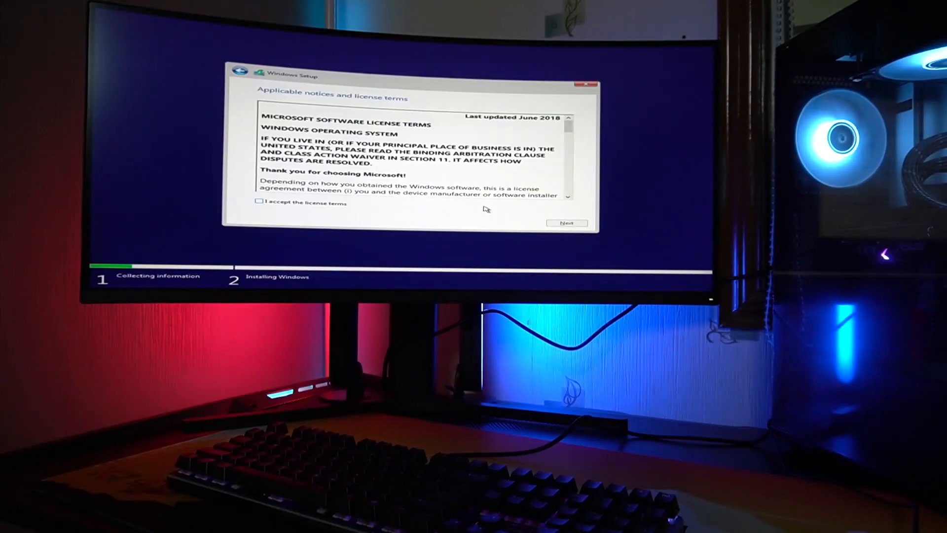
pyautogui.click(260, 202)
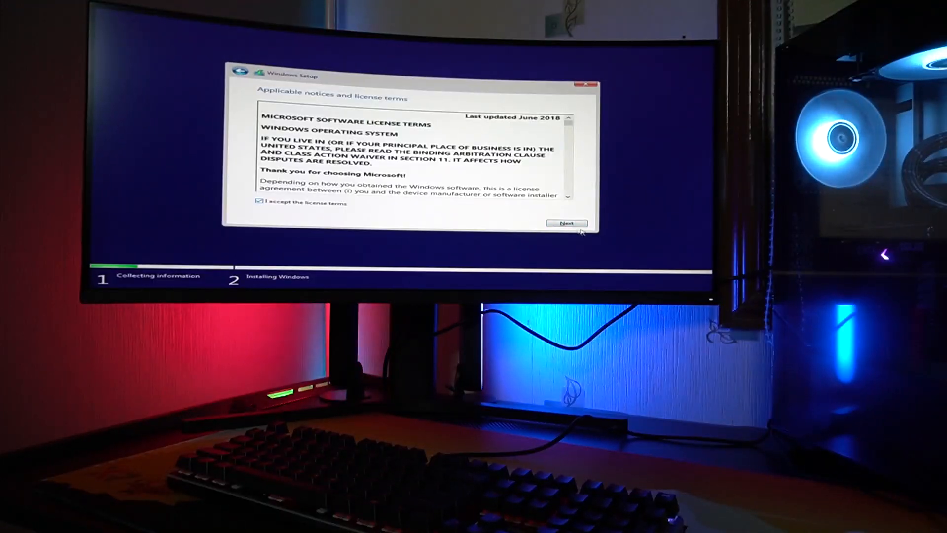
pyautogui.click(565, 223)
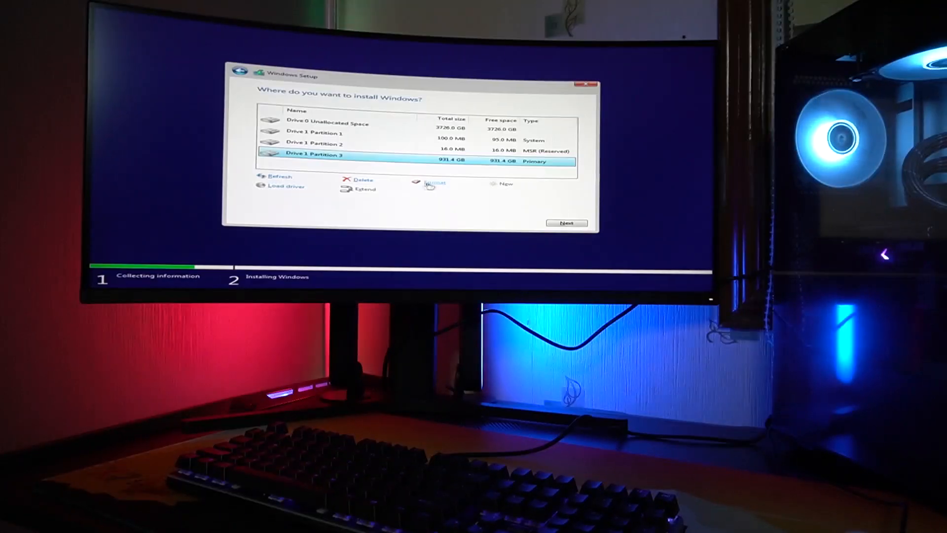
# Step: Format Drive 1 Partition 3 and install Windows onto it
pyautogui.click(434, 183)
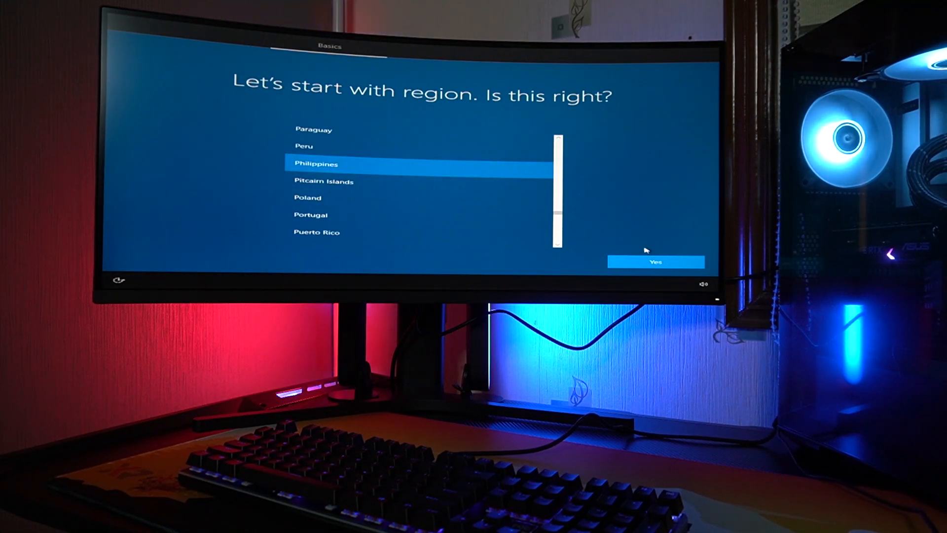
# Step: Confirm the Philippines region and US keyboard layout, skipping a second layout
pyautogui.click(655, 261)
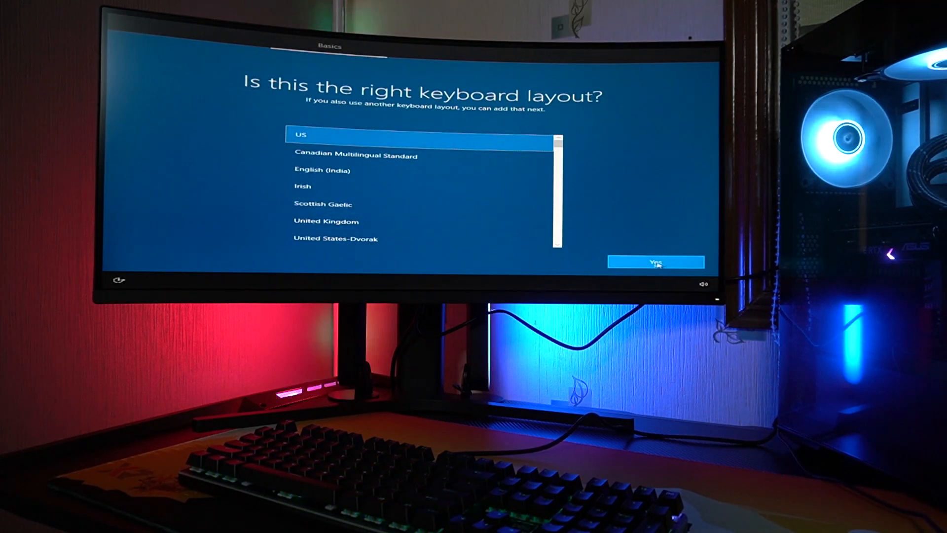
pyautogui.click(656, 262)
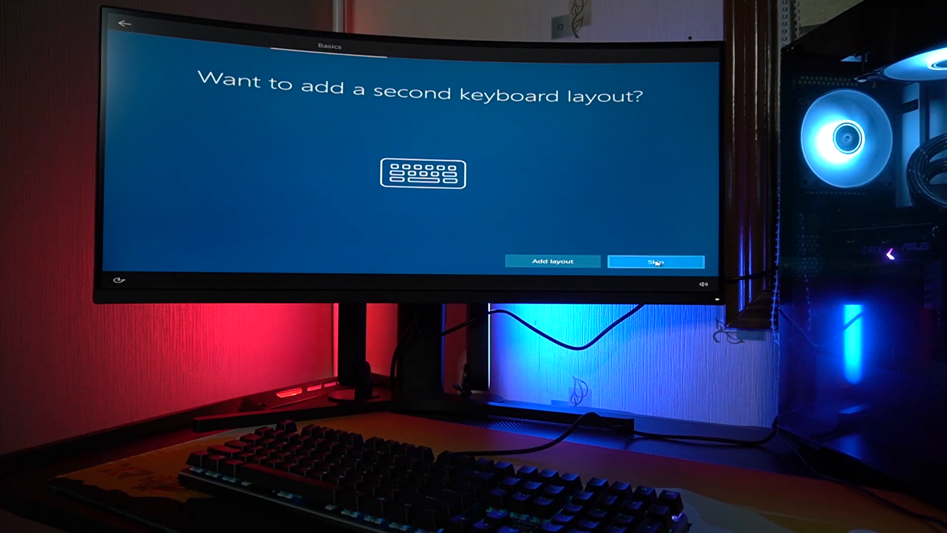
pyautogui.click(655, 262)
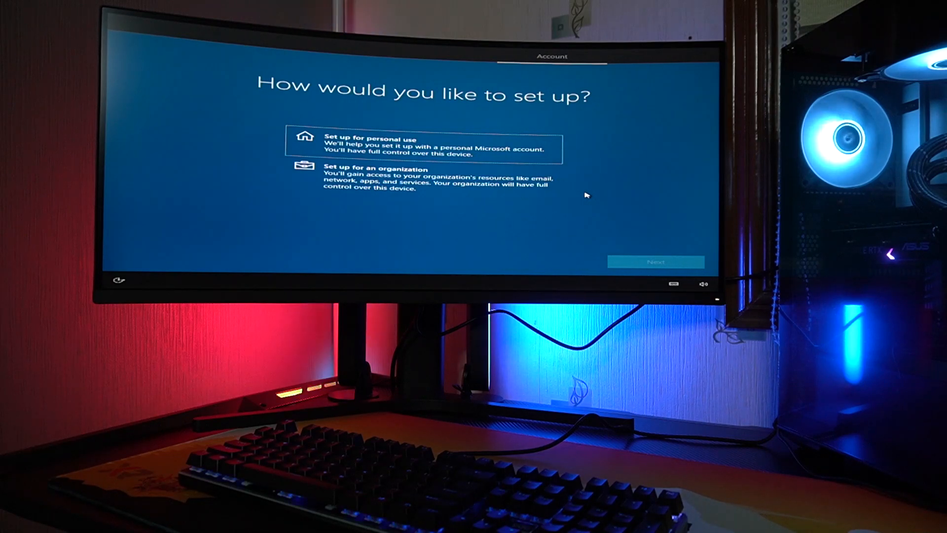
# Step: Choose personal use, sign in with a Microsoft account, and enter a new PIN
pyautogui.click(426, 147)
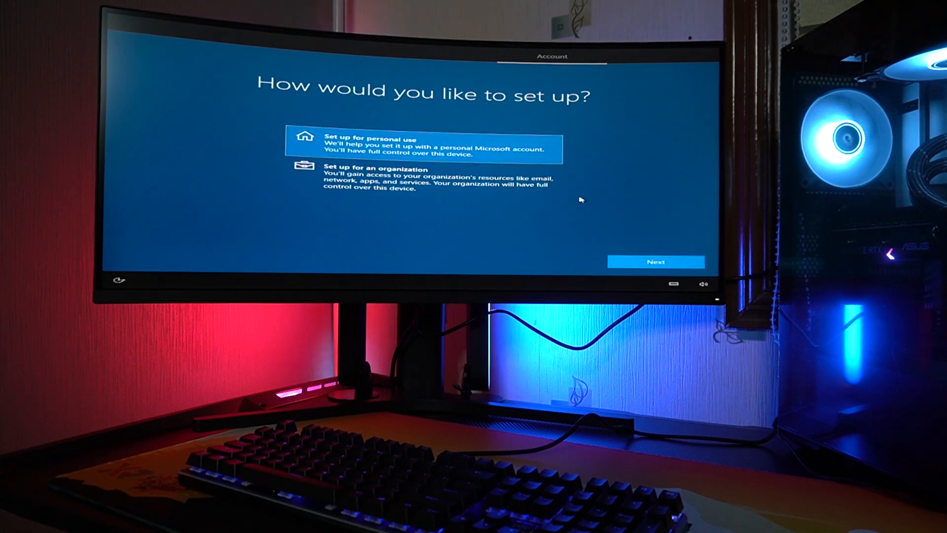
pyautogui.click(656, 261)
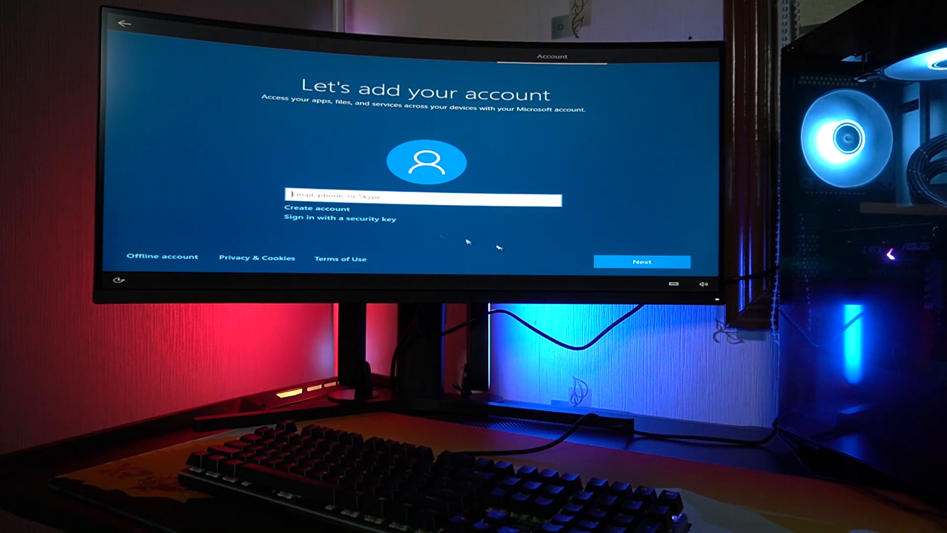
pyautogui.click(641, 261)
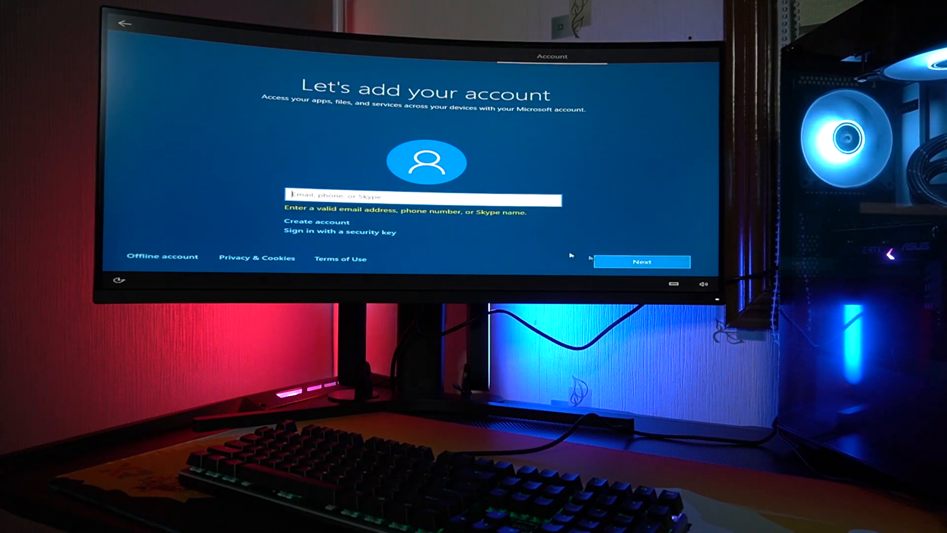
pyautogui.moveTo(476, 234)
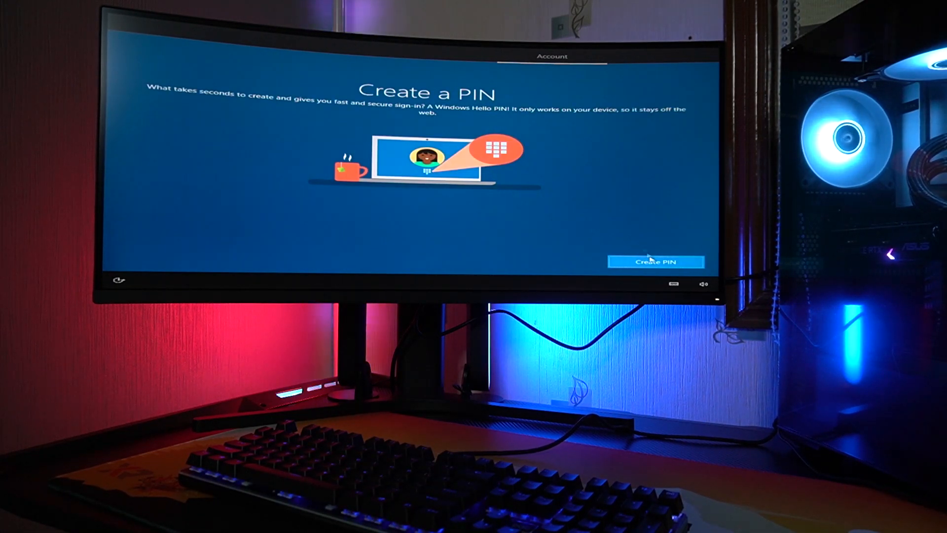
pyautogui.click(656, 262)
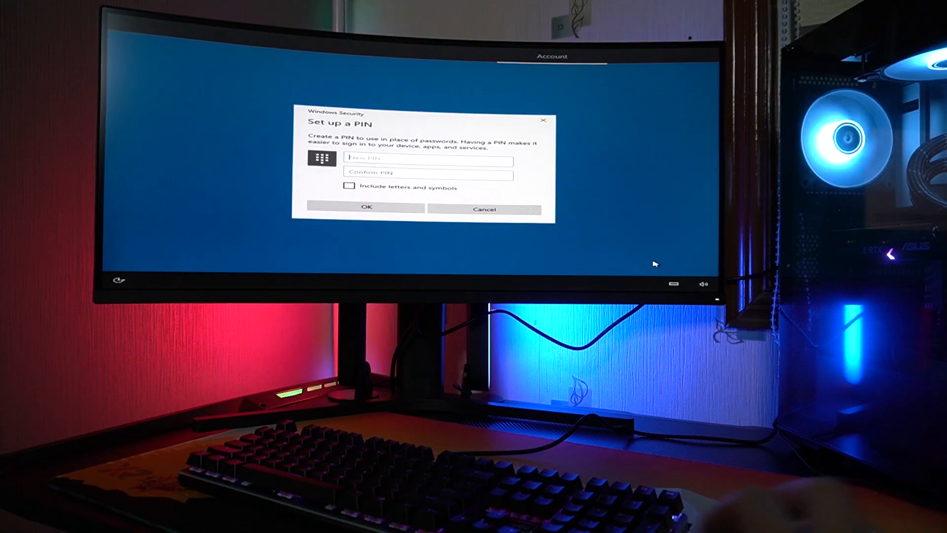
pyautogui.click(366, 208)
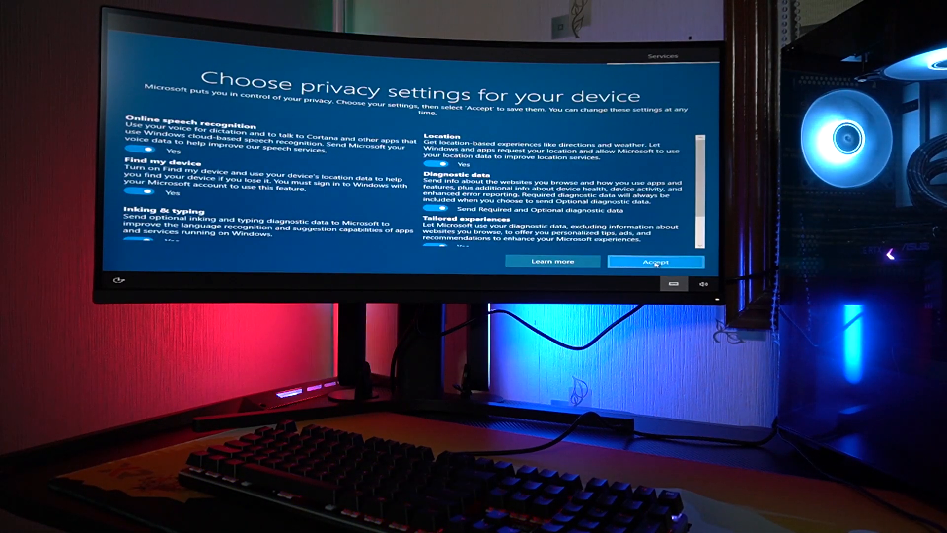
# Step: Accept privacy settings, pick Gaming and Creativity, decline phone linking and OneDrive backup
pyautogui.click(655, 261)
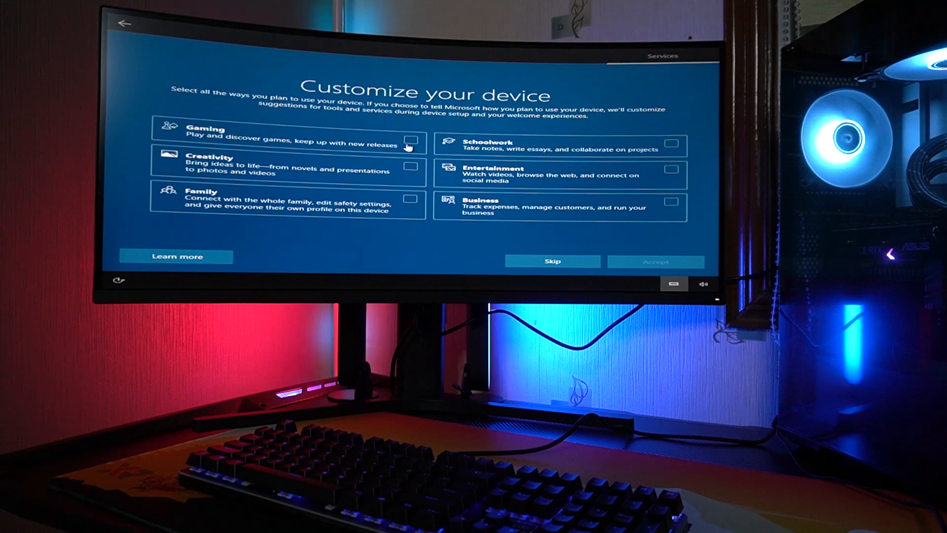
pyautogui.click(410, 142)
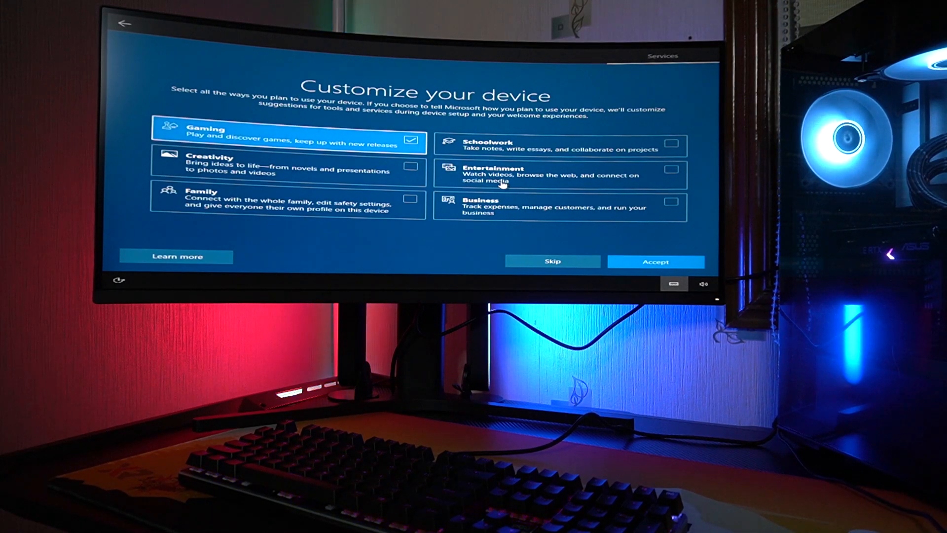
pyautogui.moveTo(587, 183)
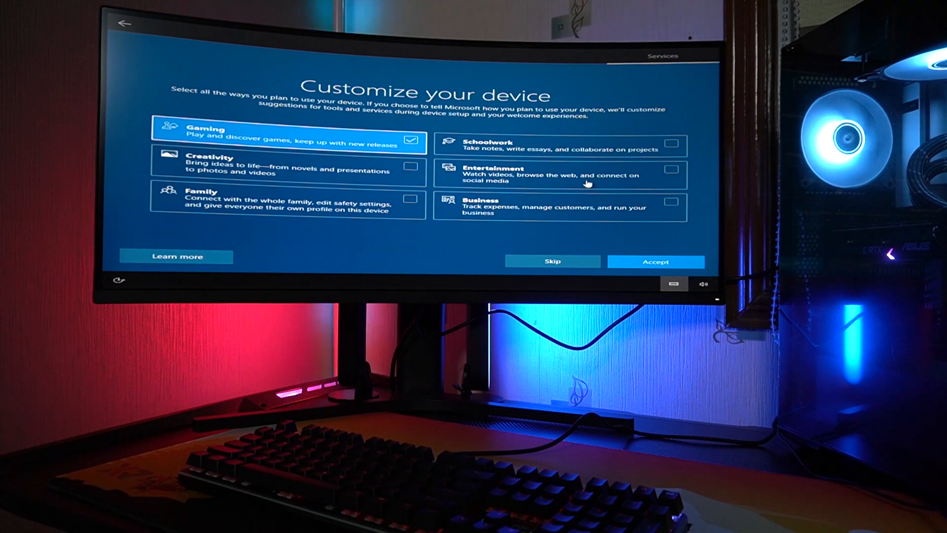
pyautogui.moveTo(413, 175)
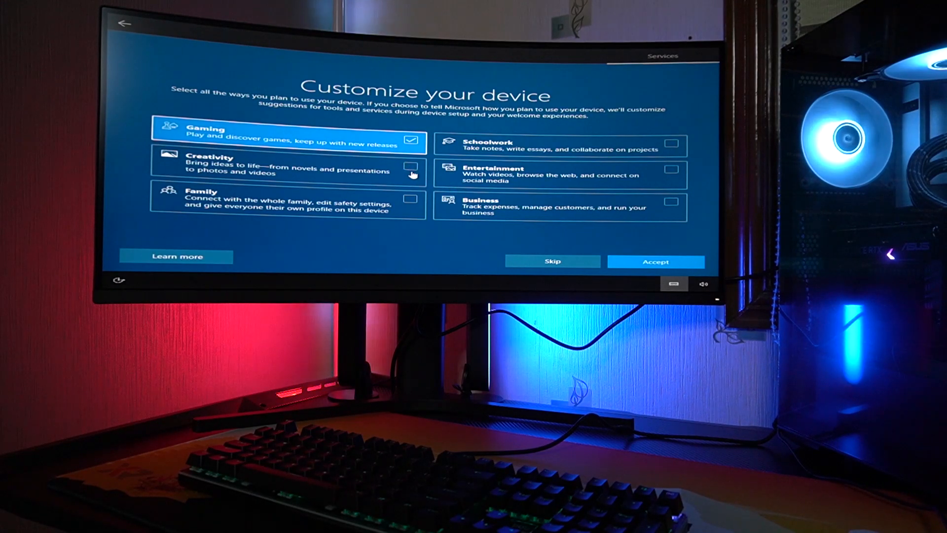
pyautogui.click(409, 167)
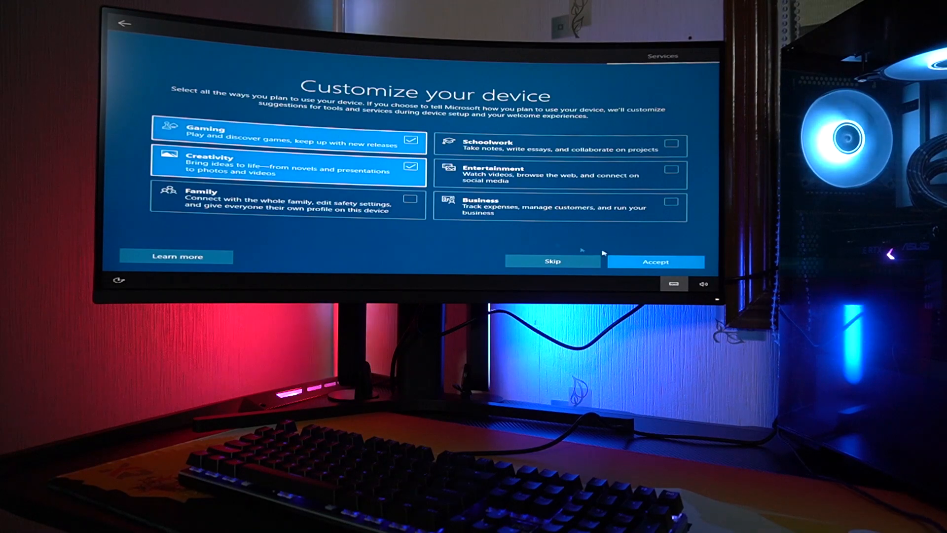
pyautogui.click(656, 261)
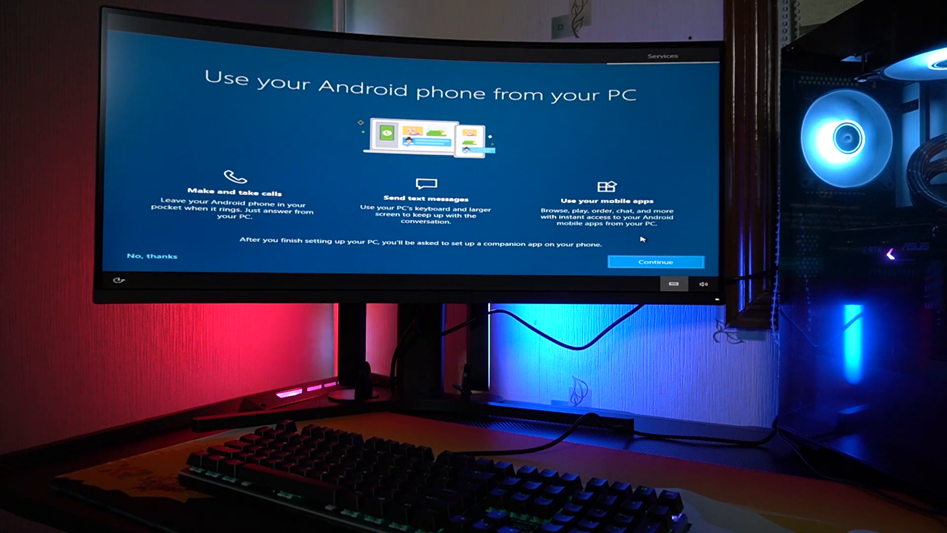
pyautogui.moveTo(439, 258)
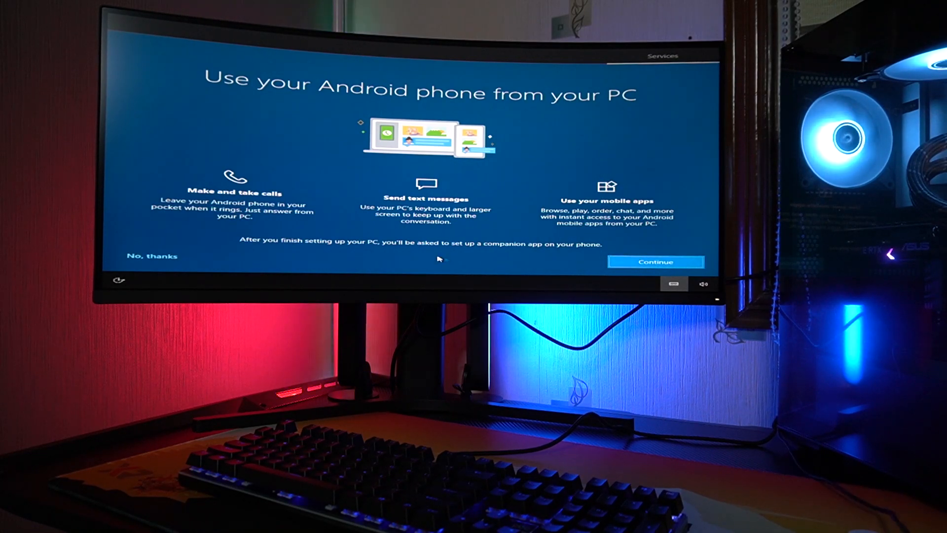
pyautogui.click(655, 262)
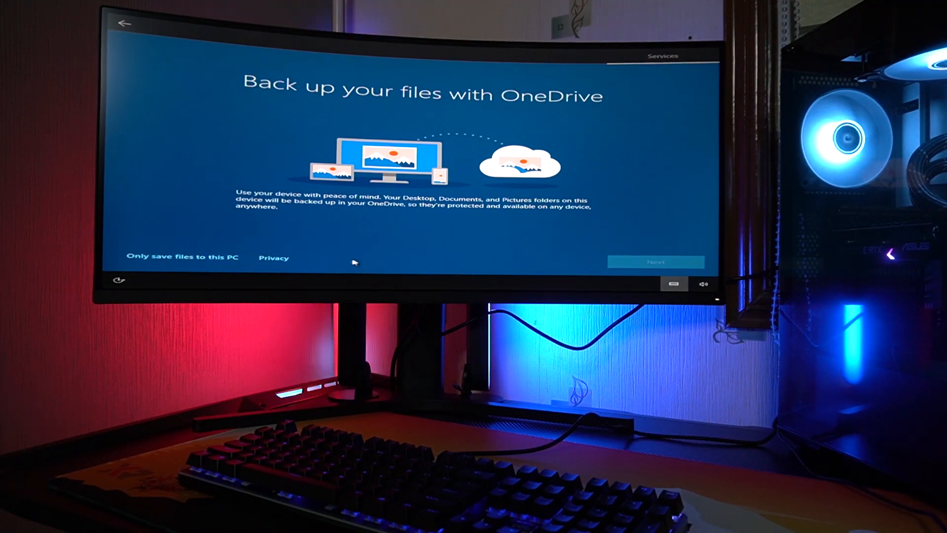
pyautogui.click(656, 262)
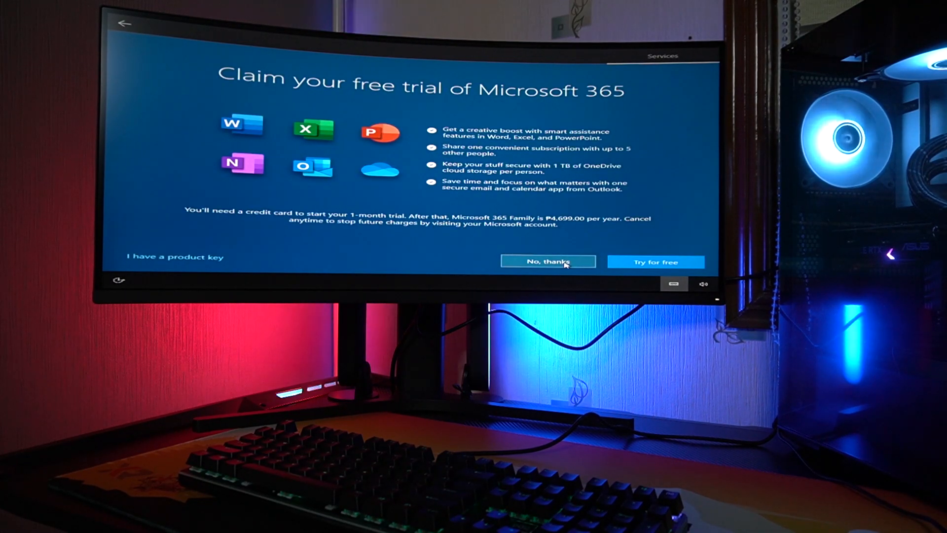
# Step: Decline the Microsoft 365 free trial so setup finishes to the desktop
pyautogui.click(547, 261)
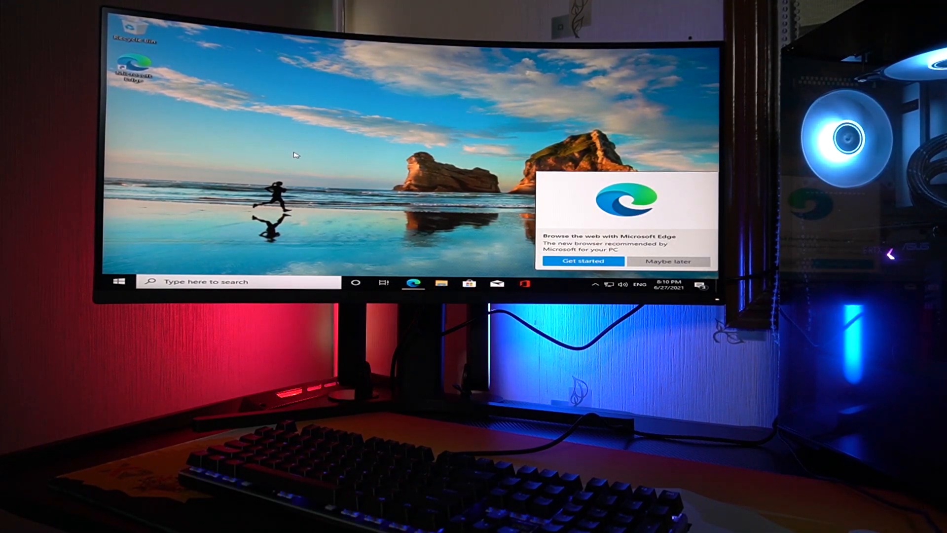
# Step: Dismiss the Microsoft Edge suggestion with 'Maybe later'
pyautogui.click(669, 261)
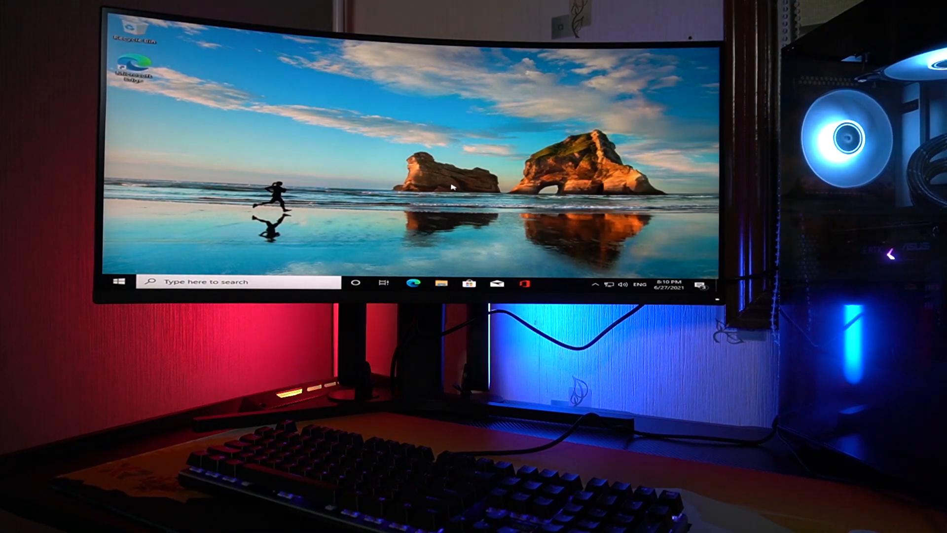
pyautogui.moveTo(432, 229)
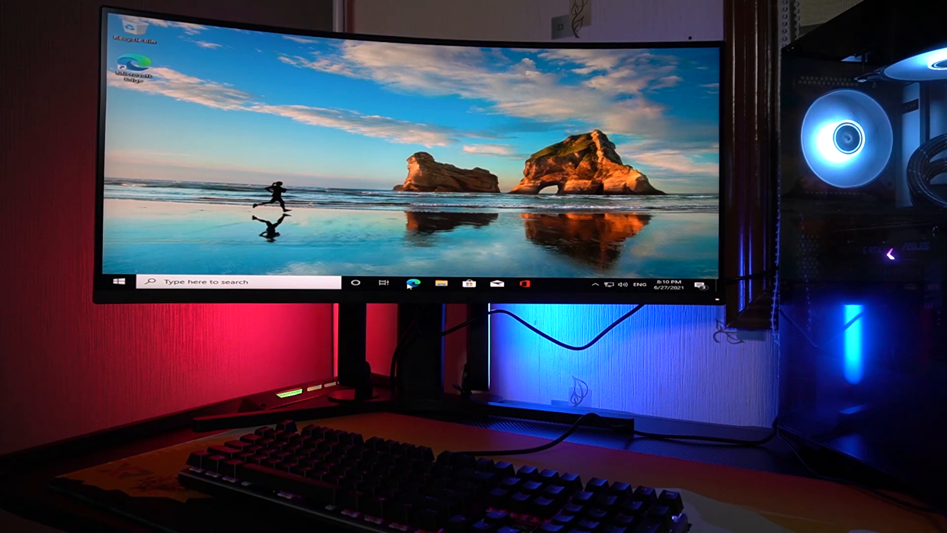
pyautogui.moveTo(420, 272)
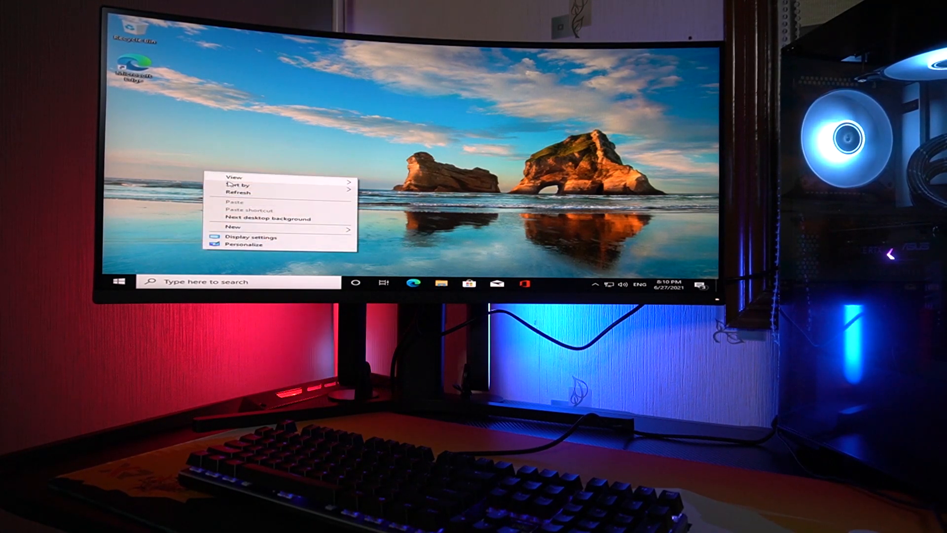
# Step: Enable the Computer and User's Files desktop icons via Themes' desktop icon settings
pyautogui.click(252, 236)
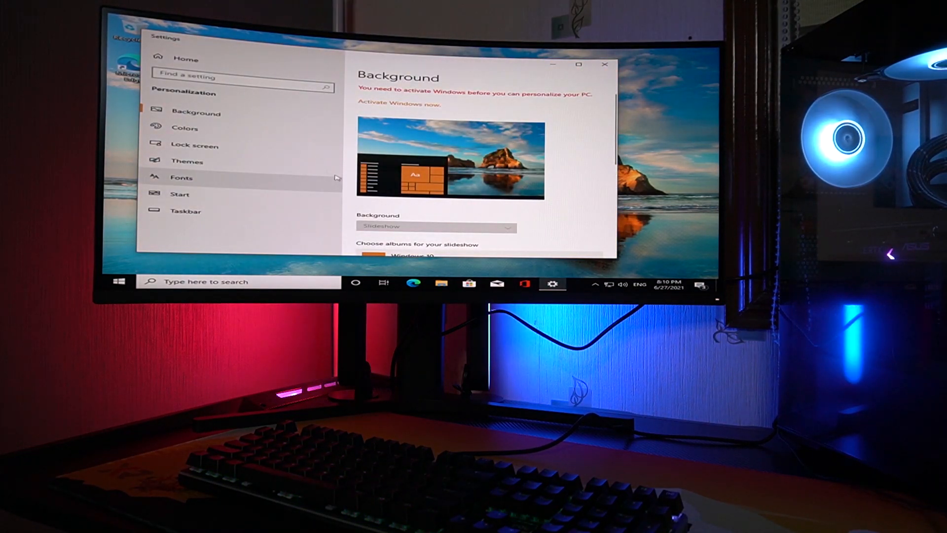
pyautogui.click(188, 161)
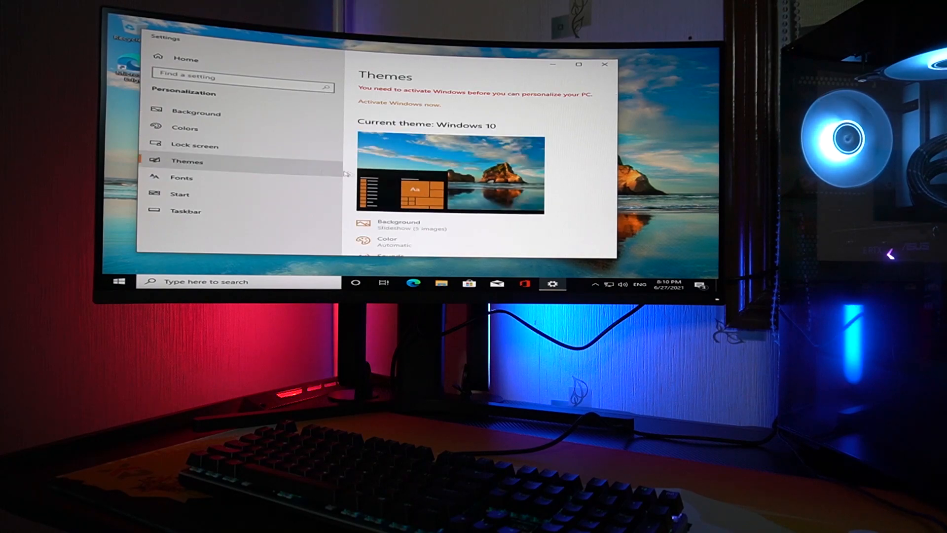
pyautogui.scroll(-3)
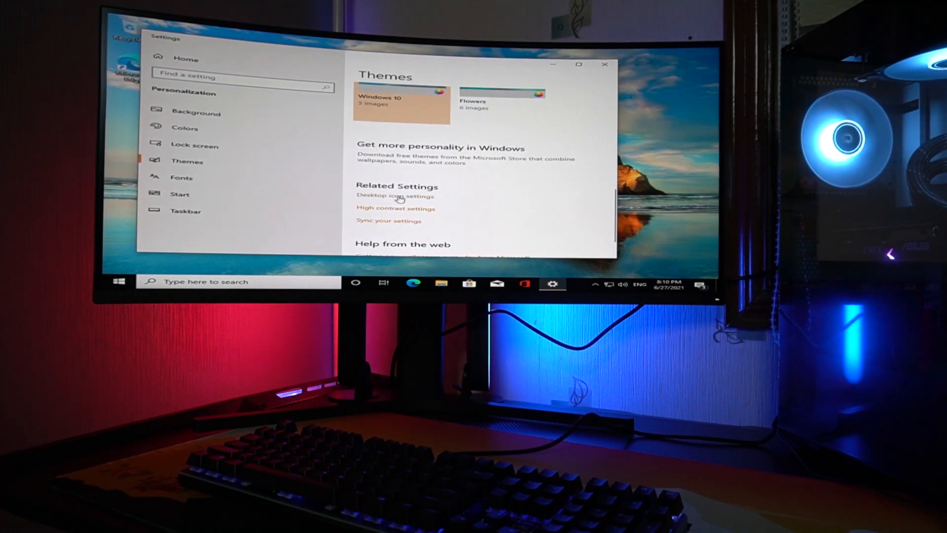
pyautogui.click(395, 196)
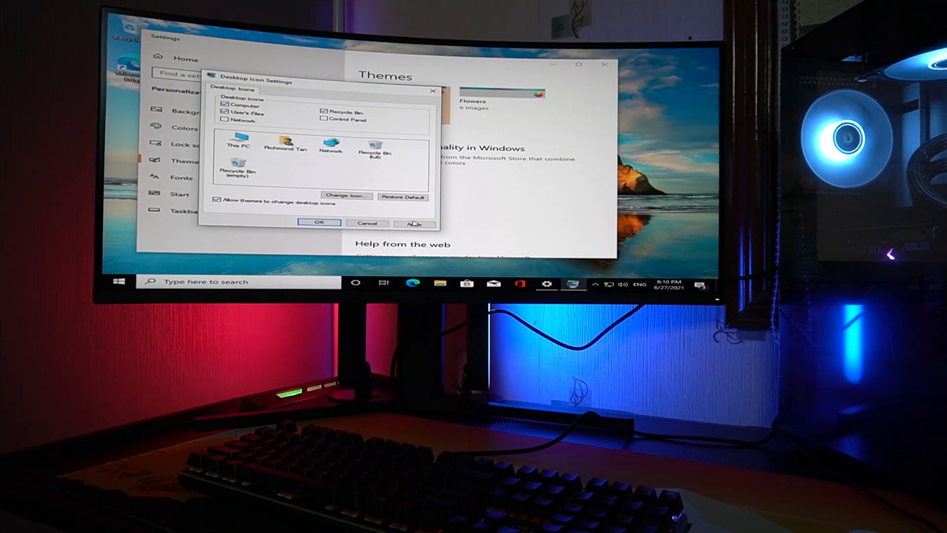
pyautogui.click(319, 222)
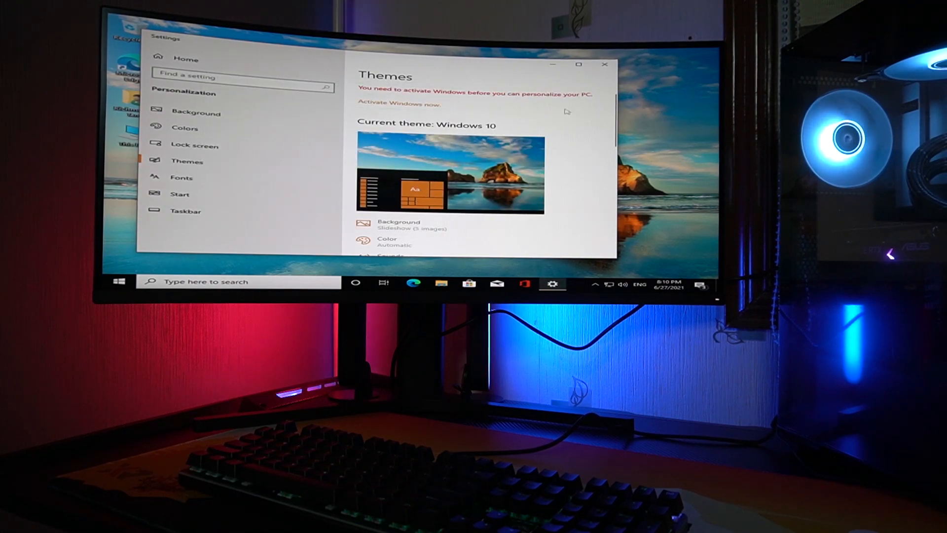
pyautogui.click(604, 65)
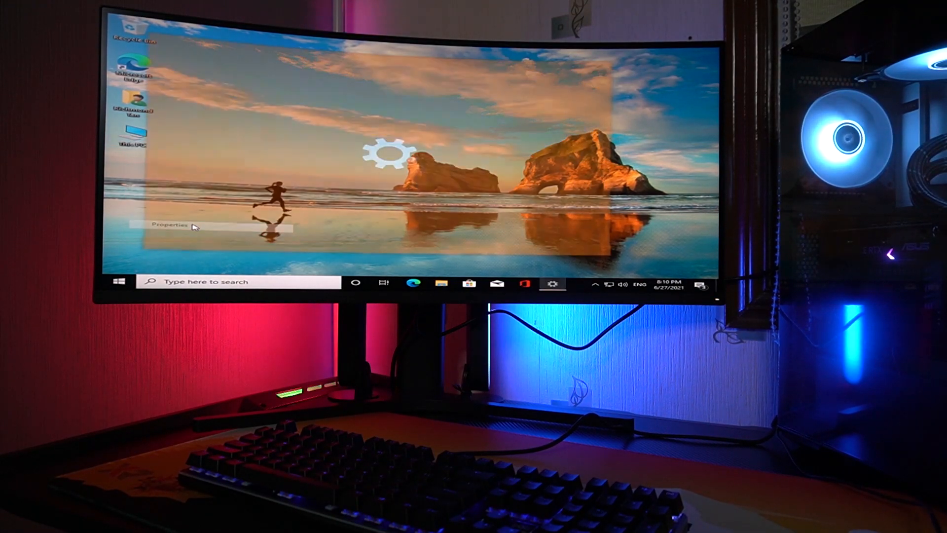
# Step: Open This PC's properties and review the About page's Ryzen 7 and 16 GB specs
pyautogui.click(169, 225)
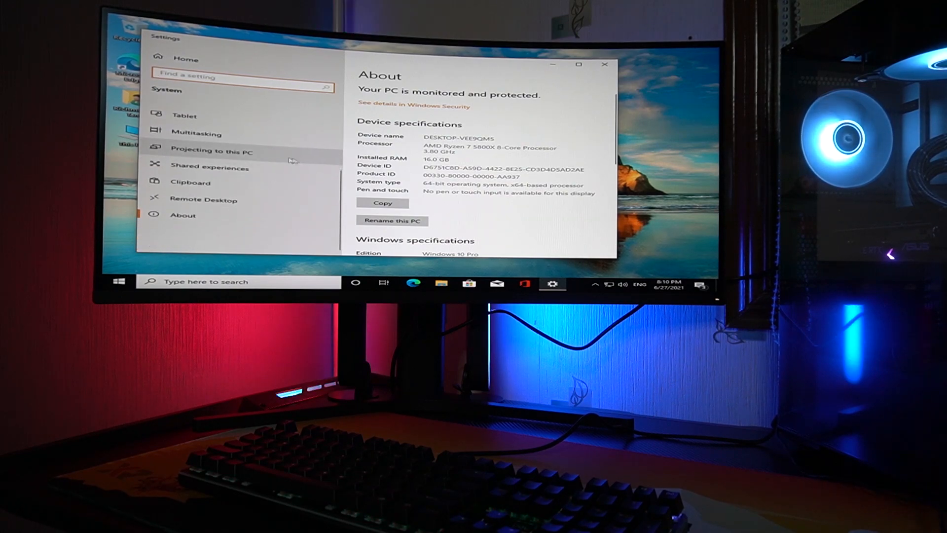
pyautogui.scroll(-3)
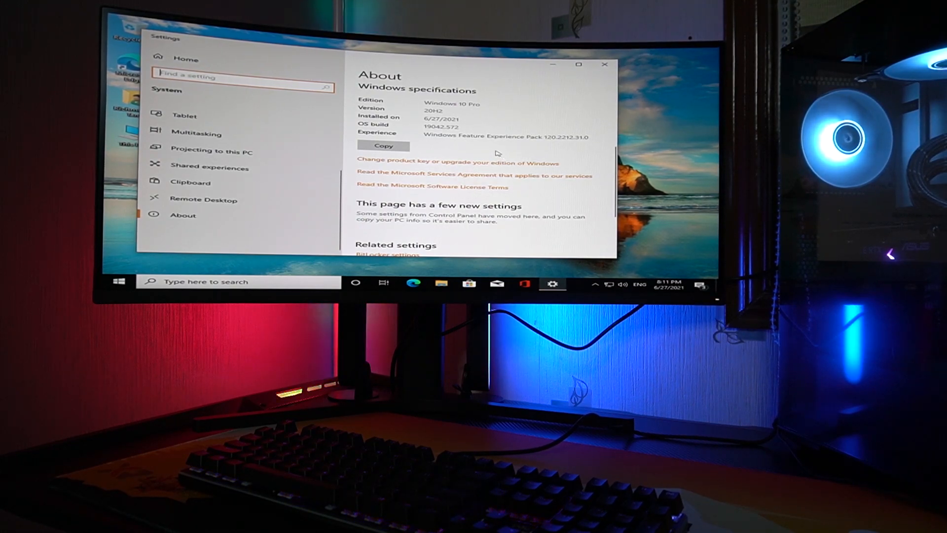
pyautogui.moveTo(212, 200)
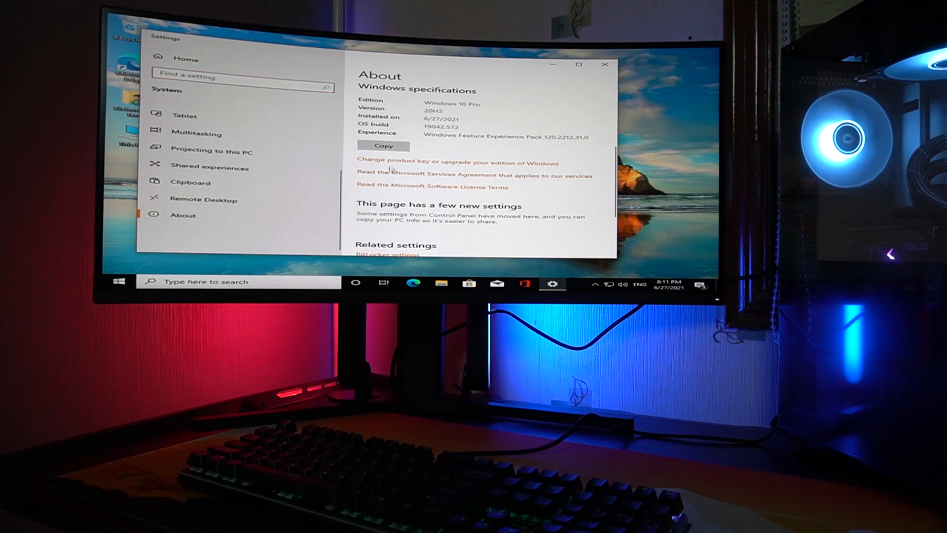
pyautogui.scroll(-3)
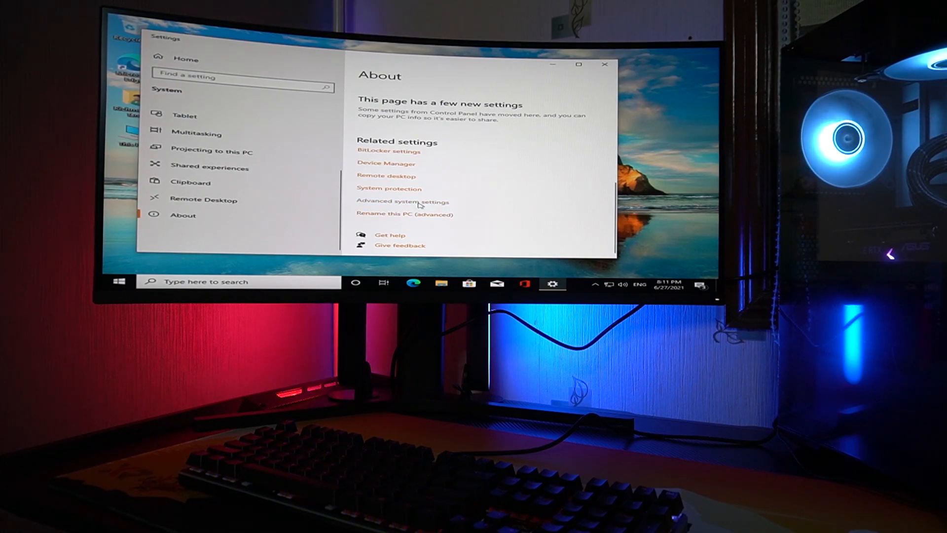
pyautogui.click(401, 201)
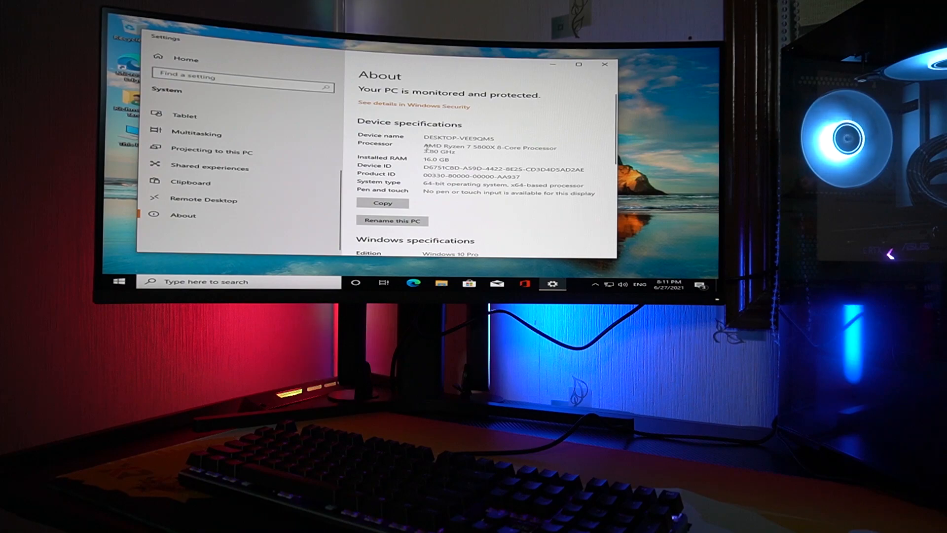
pyautogui.moveTo(426, 147); pyautogui.dragTo(558, 152)
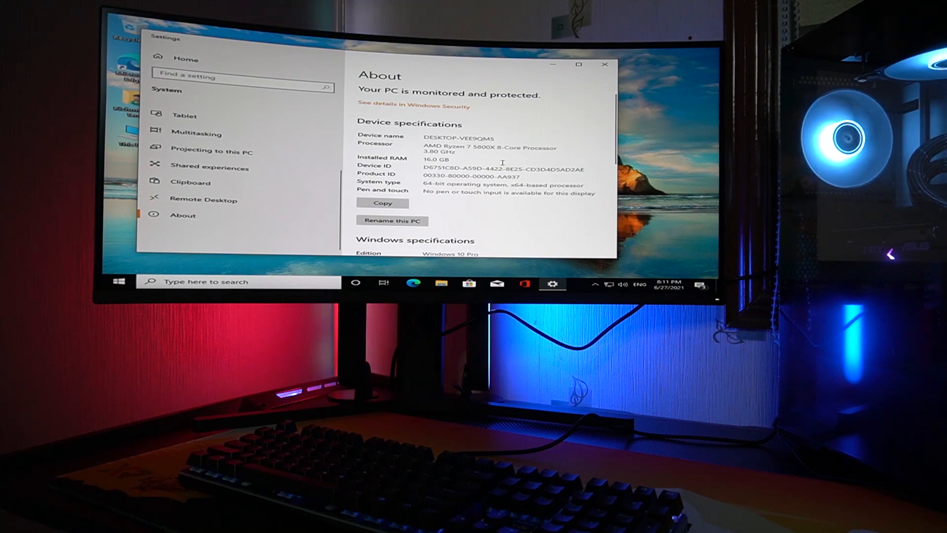
pyautogui.moveTo(455, 175)
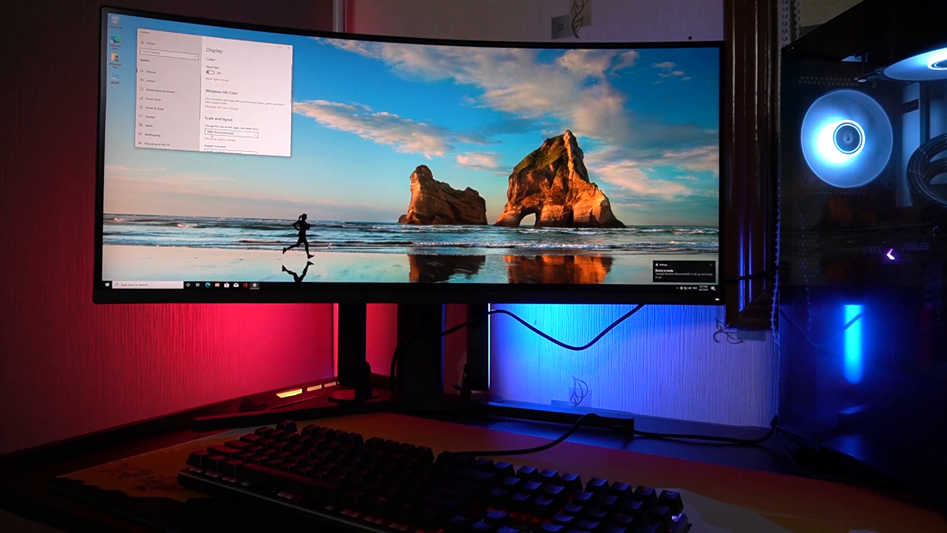
# Step: Set Scale and layout to 150% and close Settings
pyautogui.click(233, 118)
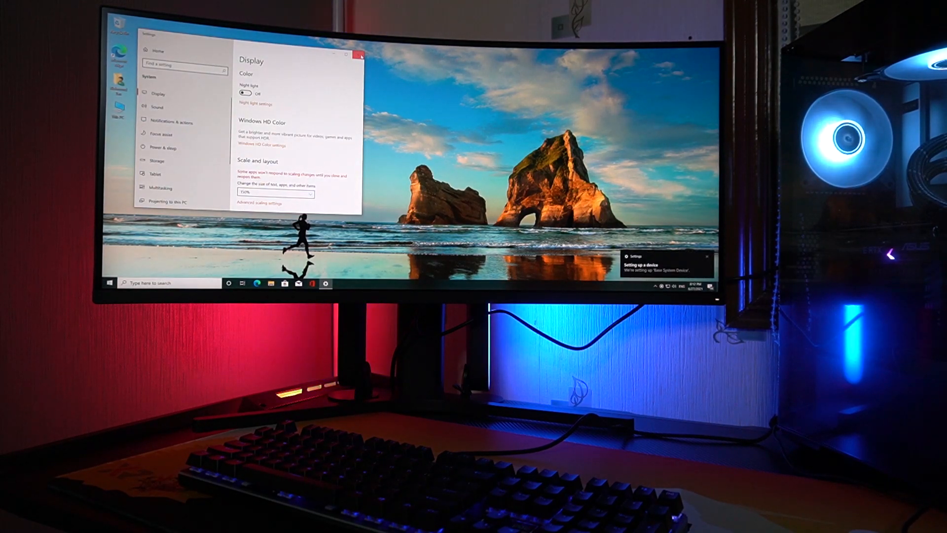
pyautogui.click(356, 55)
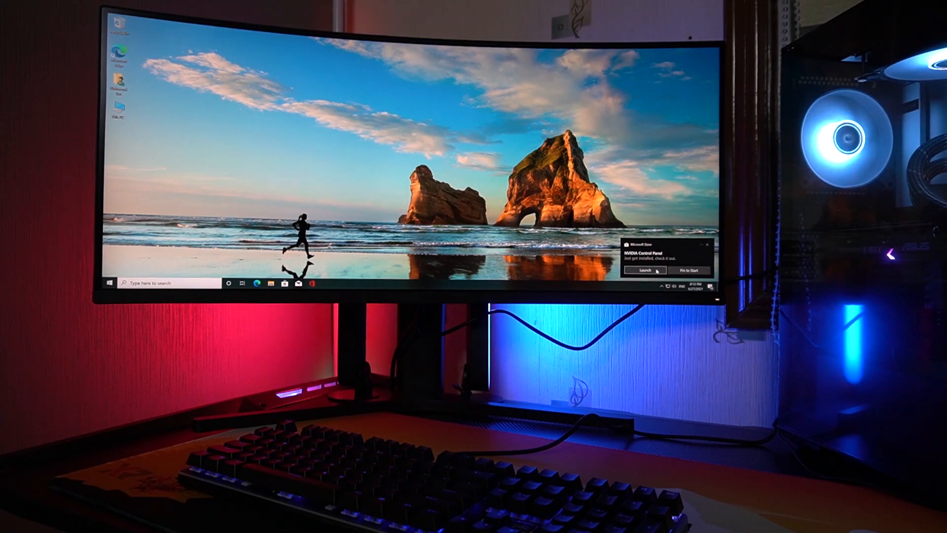
# Step: Launch NVIDIA Control Panel, accept its license agreement, and dismiss the Realtek Audio Control notice
pyautogui.click(644, 270)
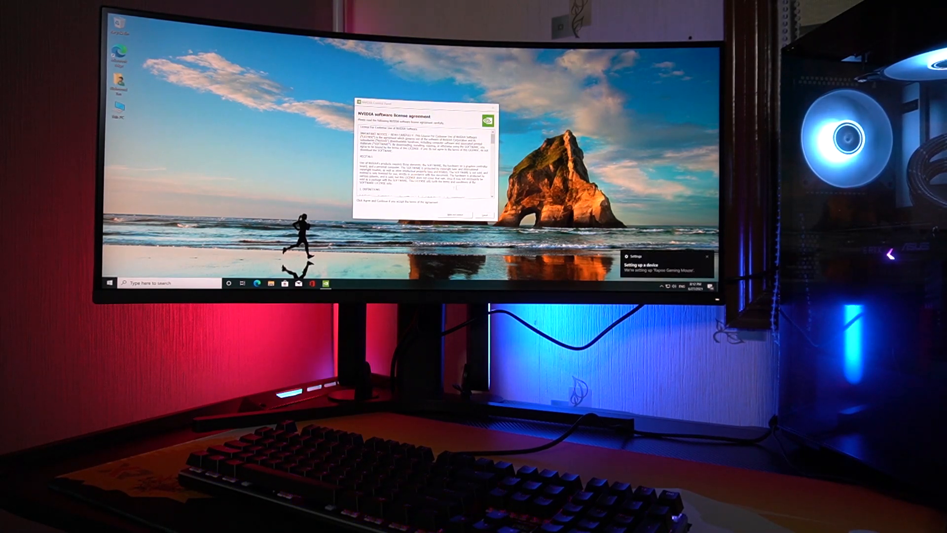
pyautogui.scroll(-3)
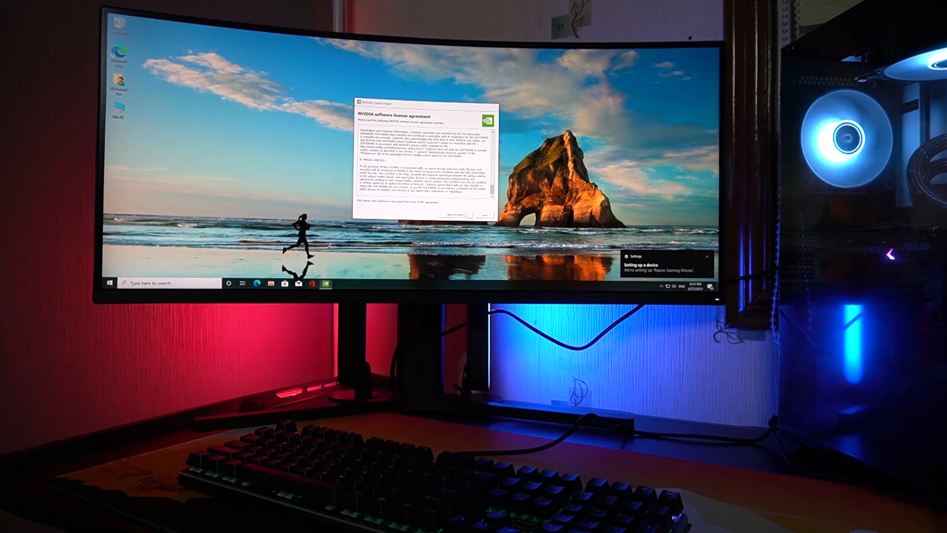
pyautogui.click(451, 214)
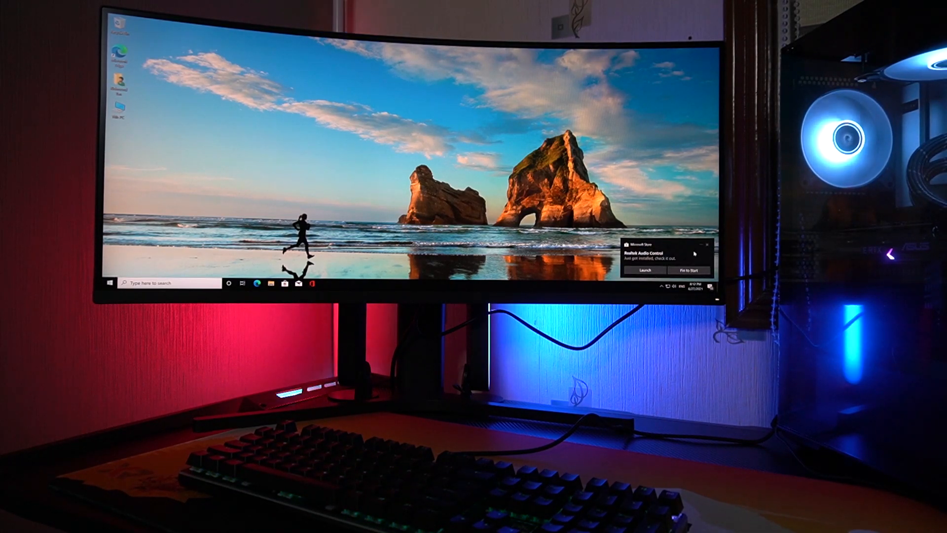
pyautogui.click(706, 245)
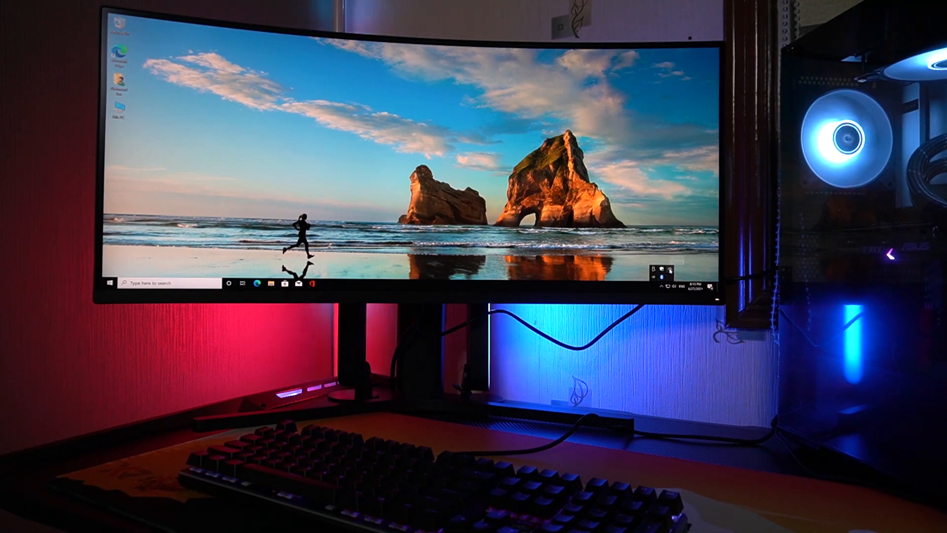
pyautogui.moveTo(670, 271)
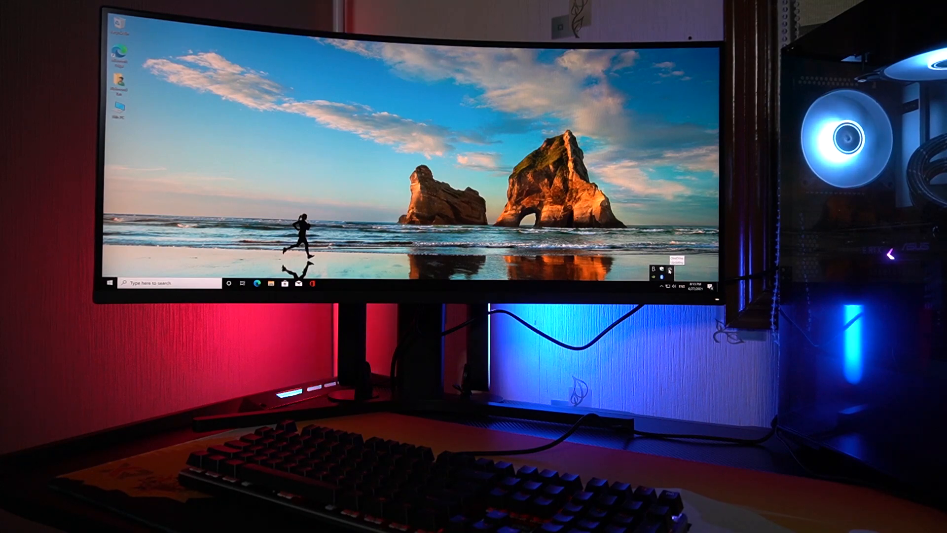